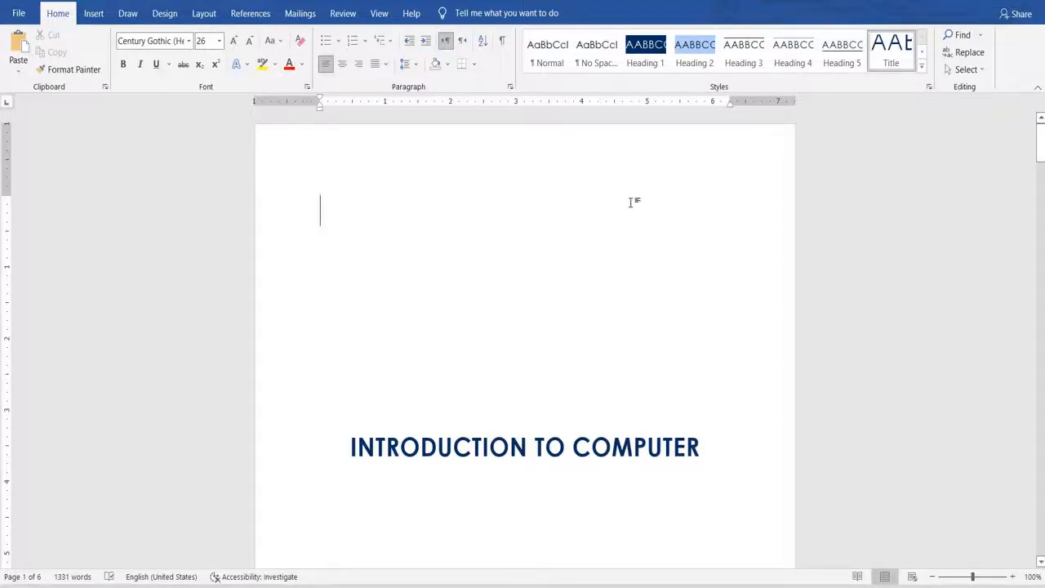
mouse_move(646, 226)
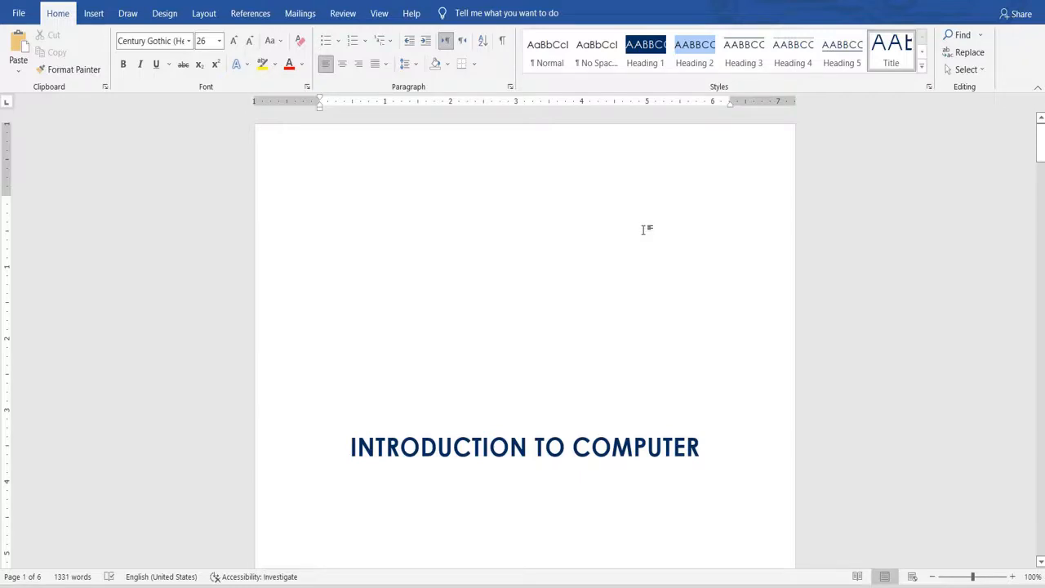
mouse_move(644, 221)
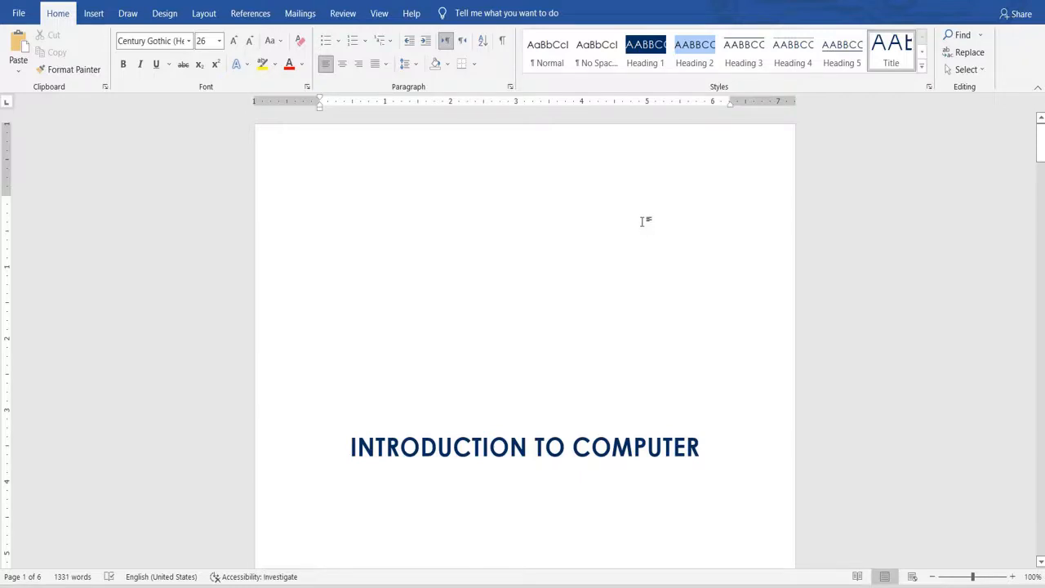
mouse_move(778, 165)
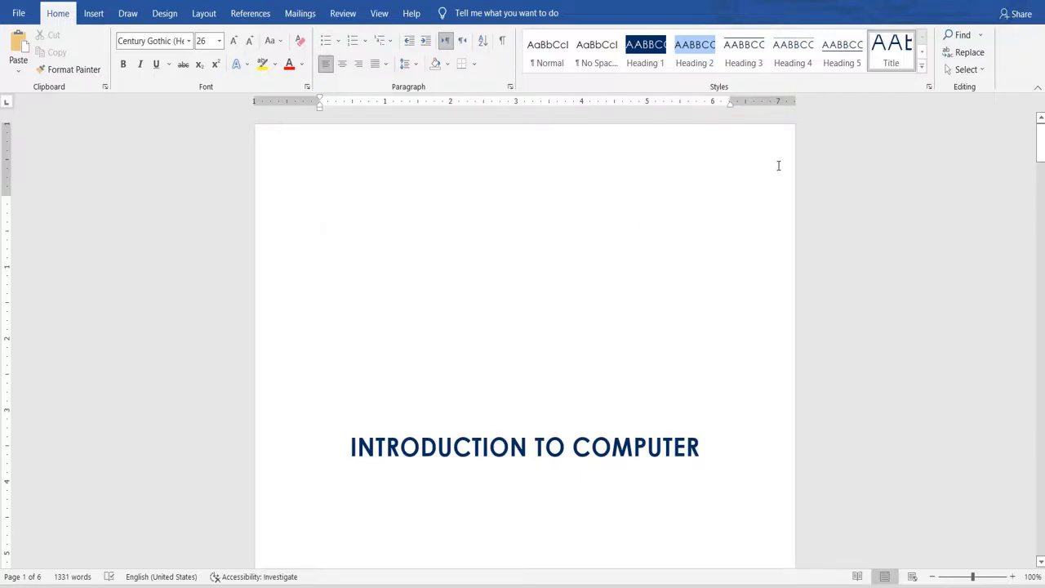
Step: Scroll through the document's pages to review them
click(320, 209)
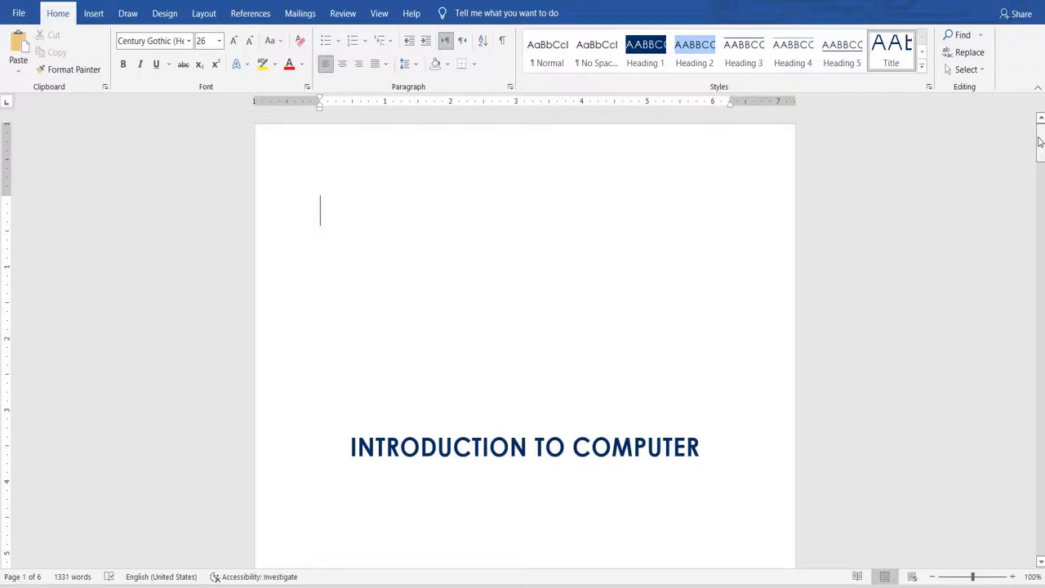
mouse_move(1036, 132)
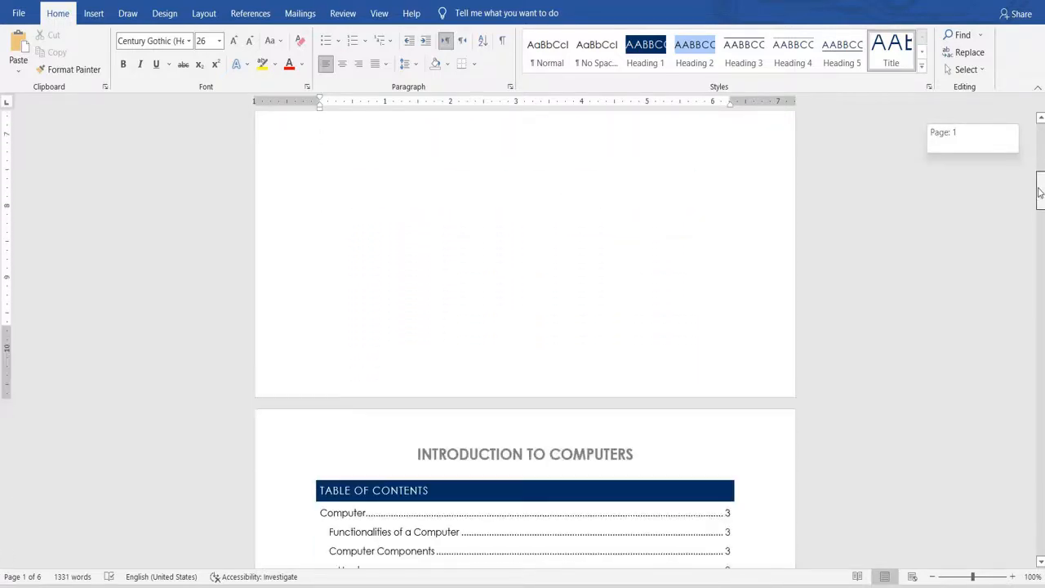
scroll(down, 3)
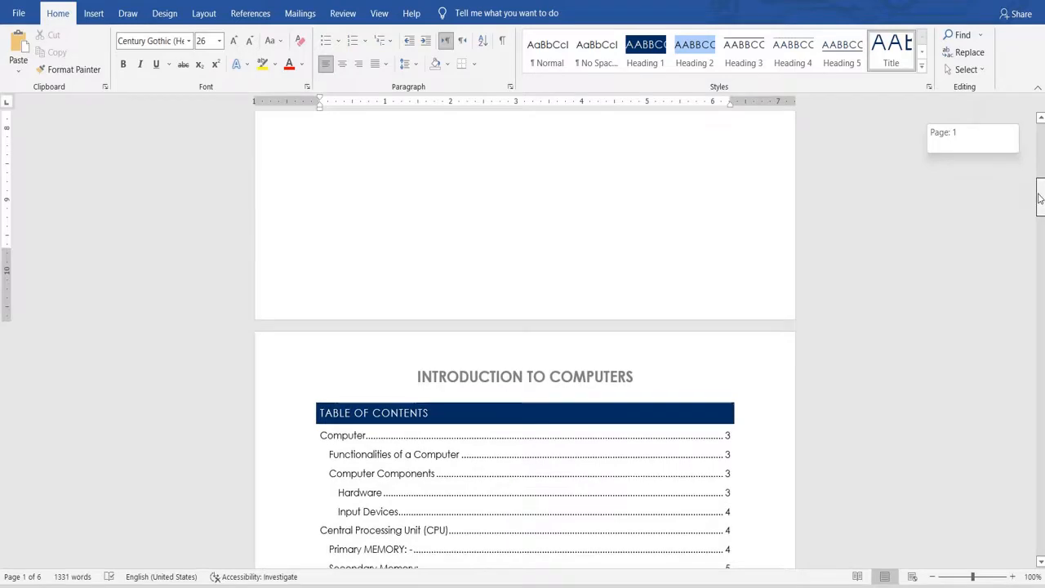
scroll(down, 3)
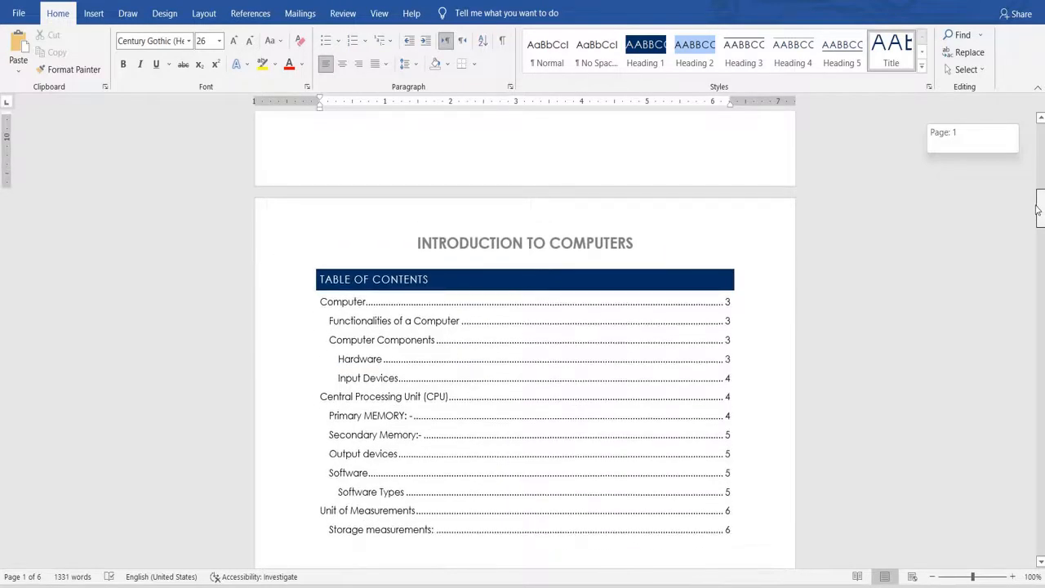
scroll(down, 3)
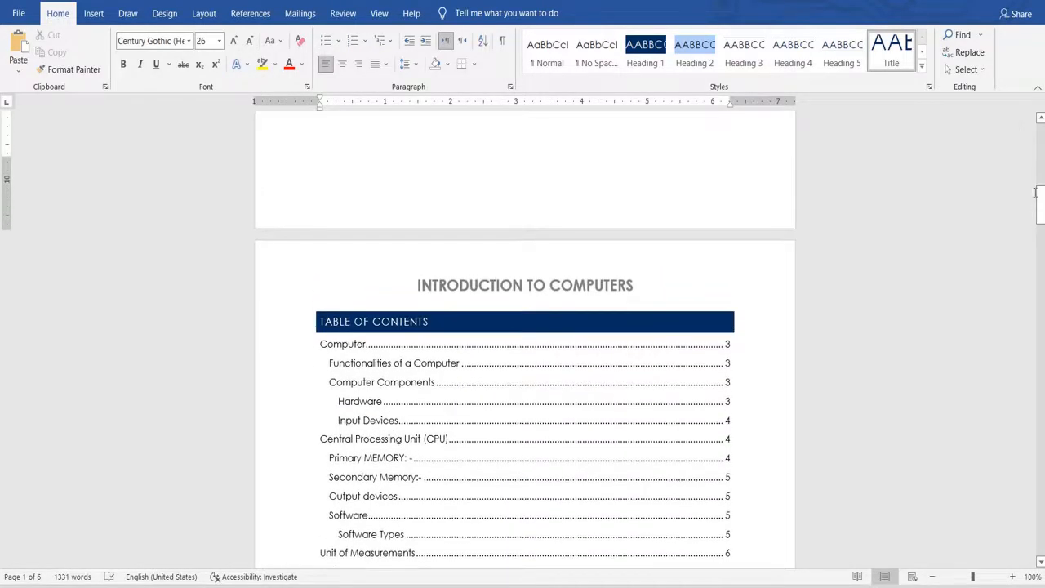
scroll(down, 3)
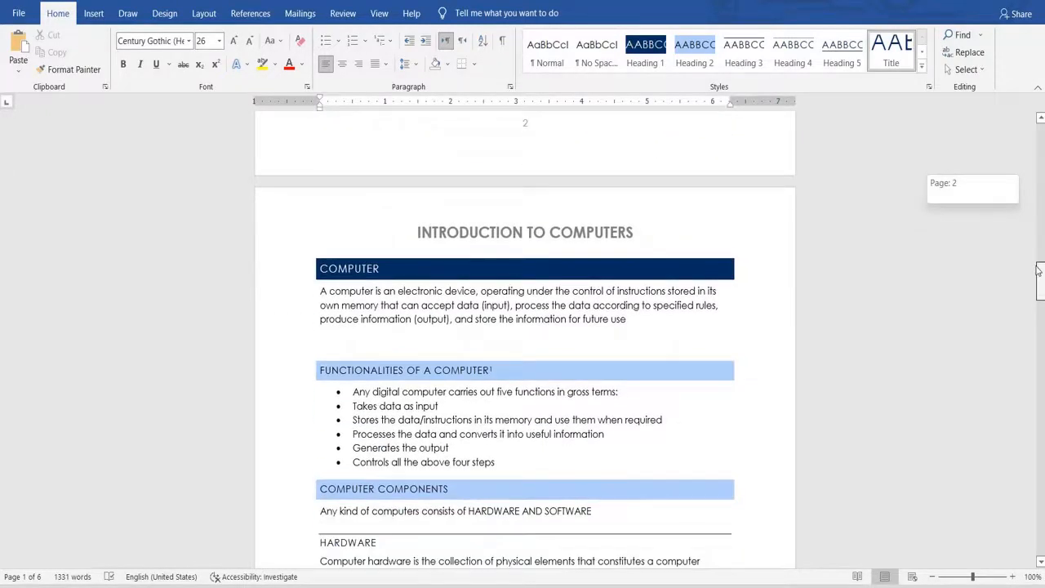
scroll(down, 3)
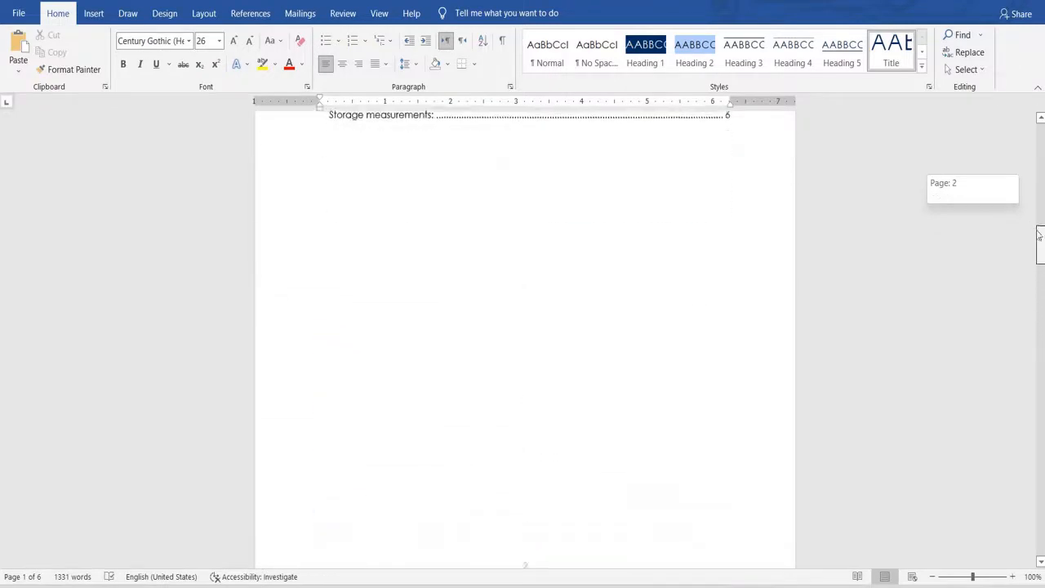
scroll(down, 3)
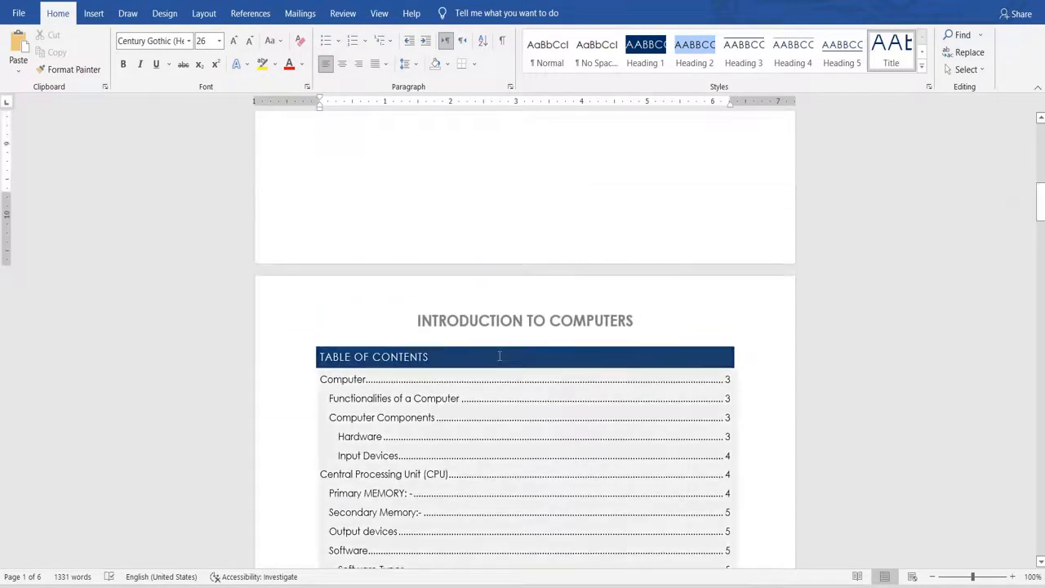
scroll(down, 3)
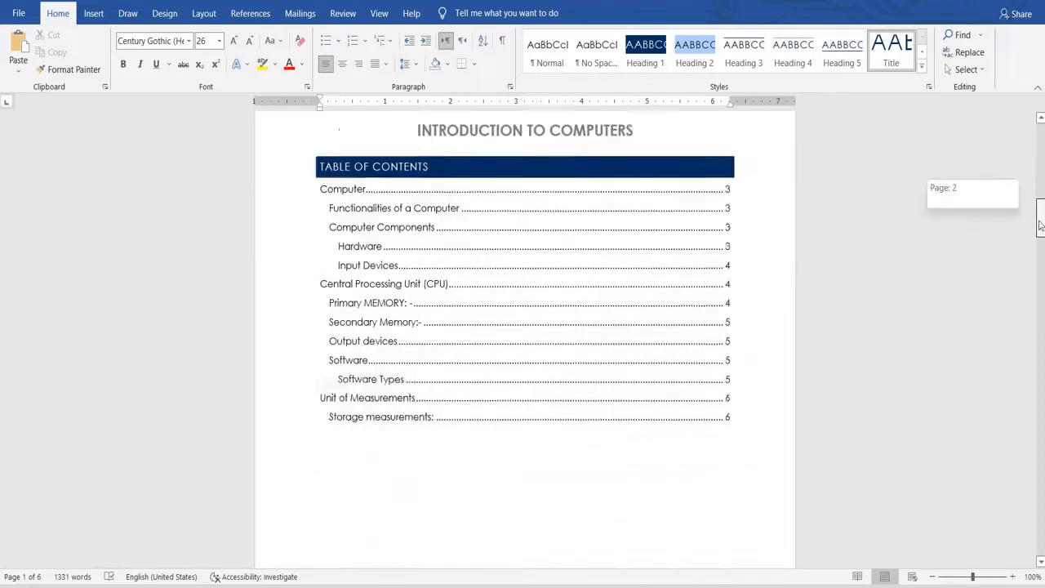
scroll(down, 3)
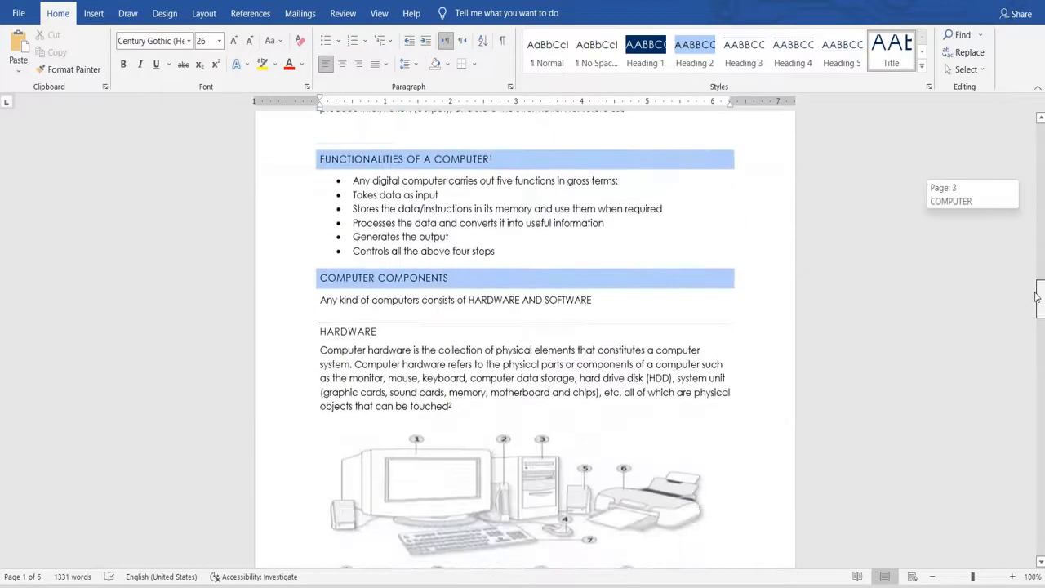
scroll(up, 3)
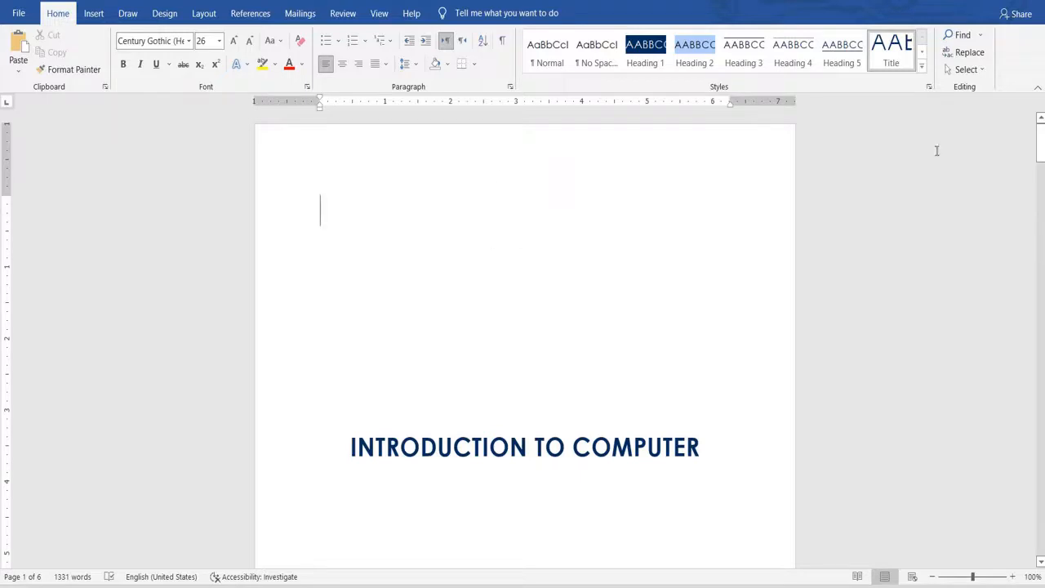
mouse_move(1034, 162)
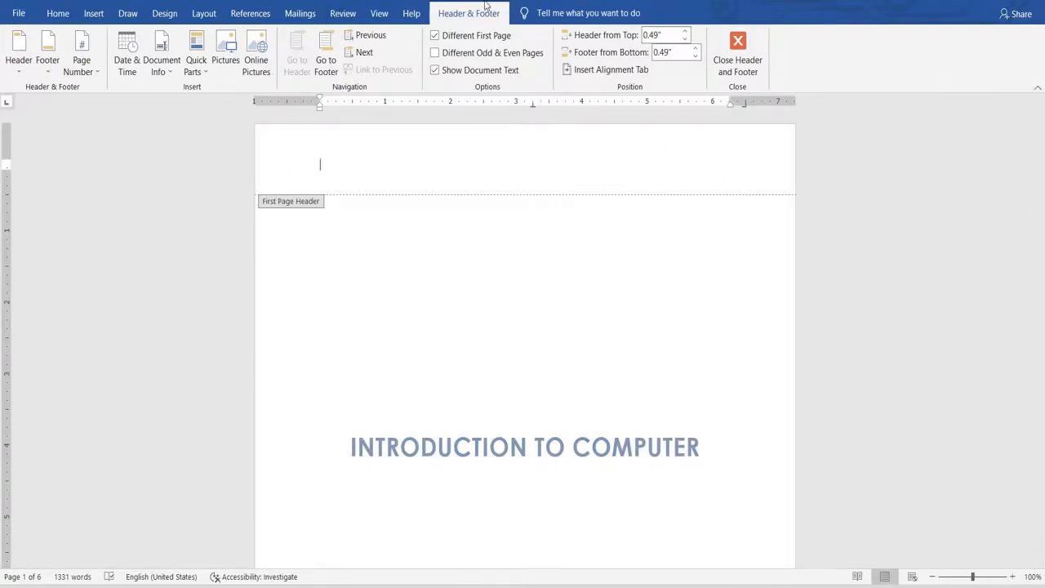
Step: Enter header editing from the Insert tab's Header options, then exit it again
click(736, 60)
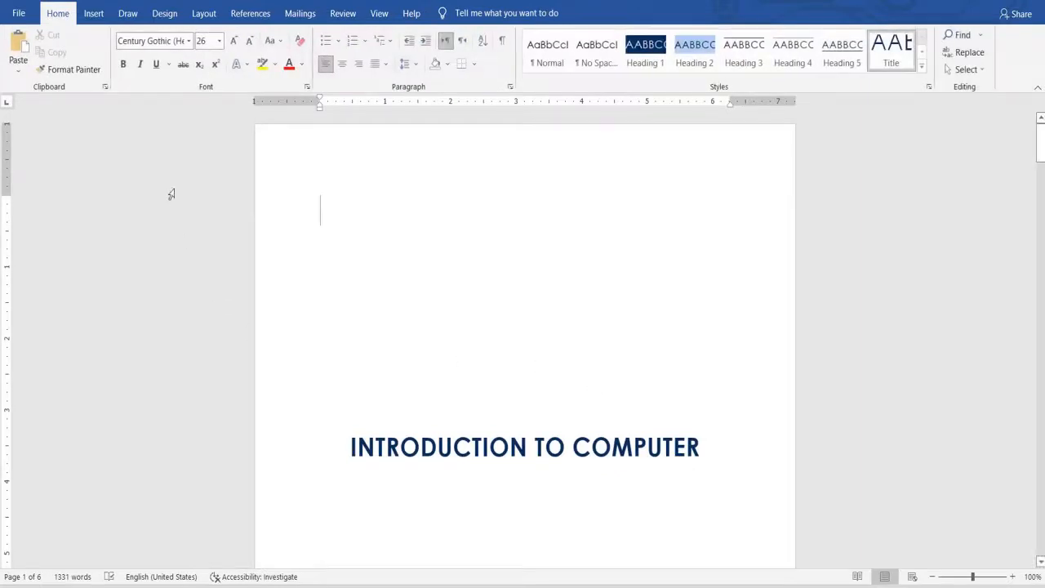
click(93, 14)
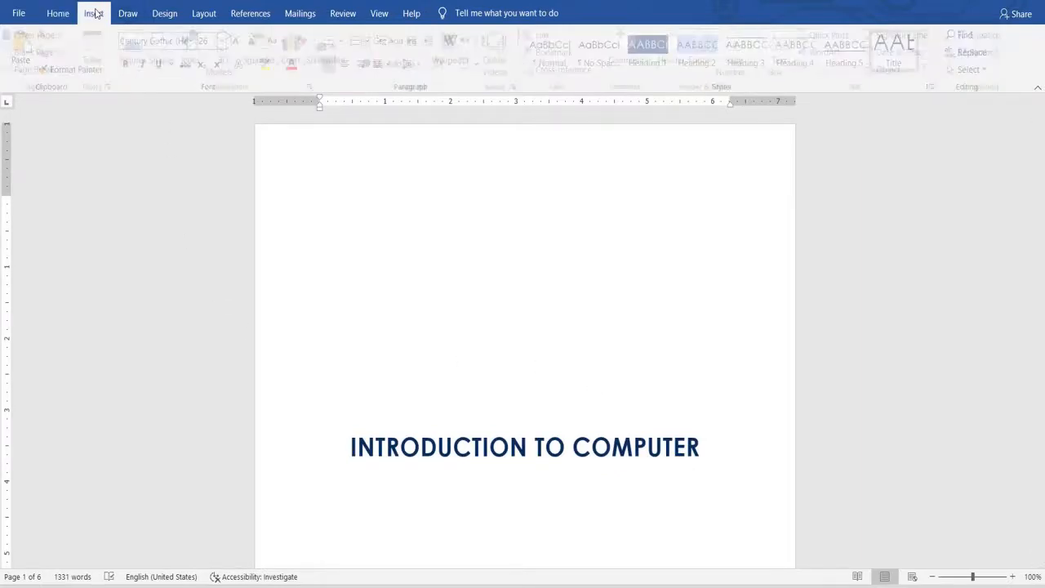
click(93, 13)
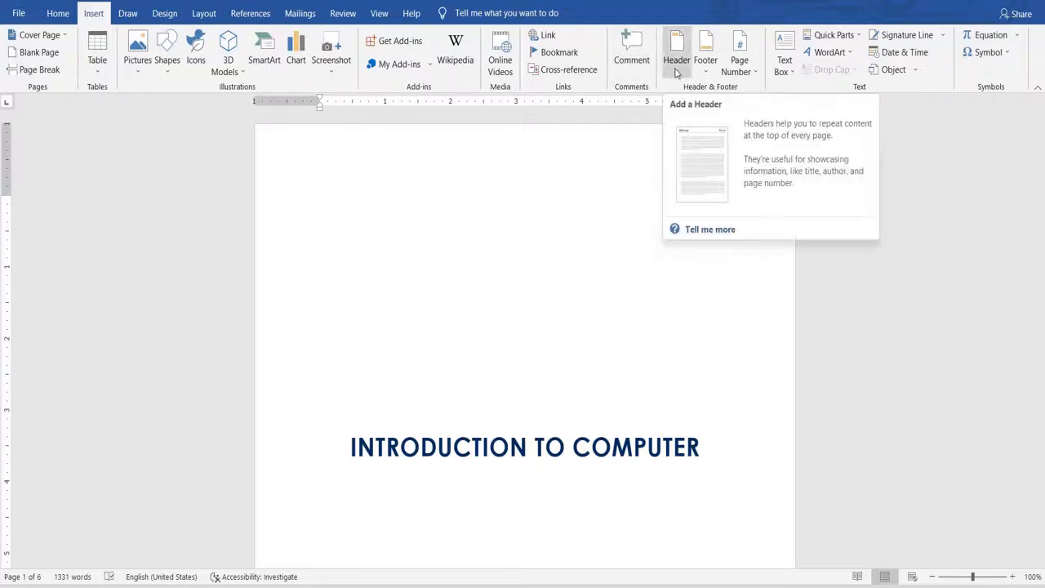
click(676, 53)
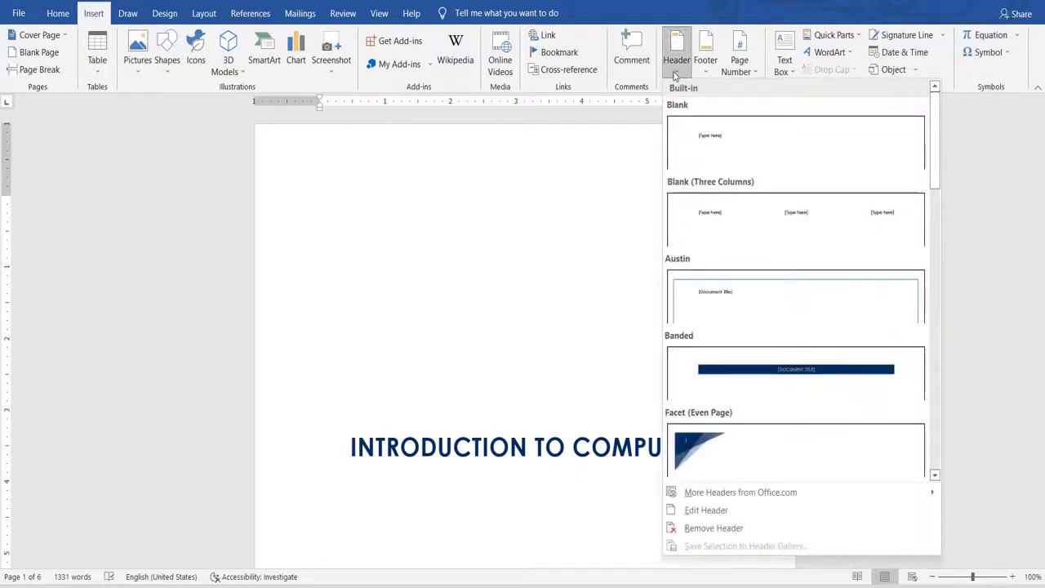
mouse_move(705, 509)
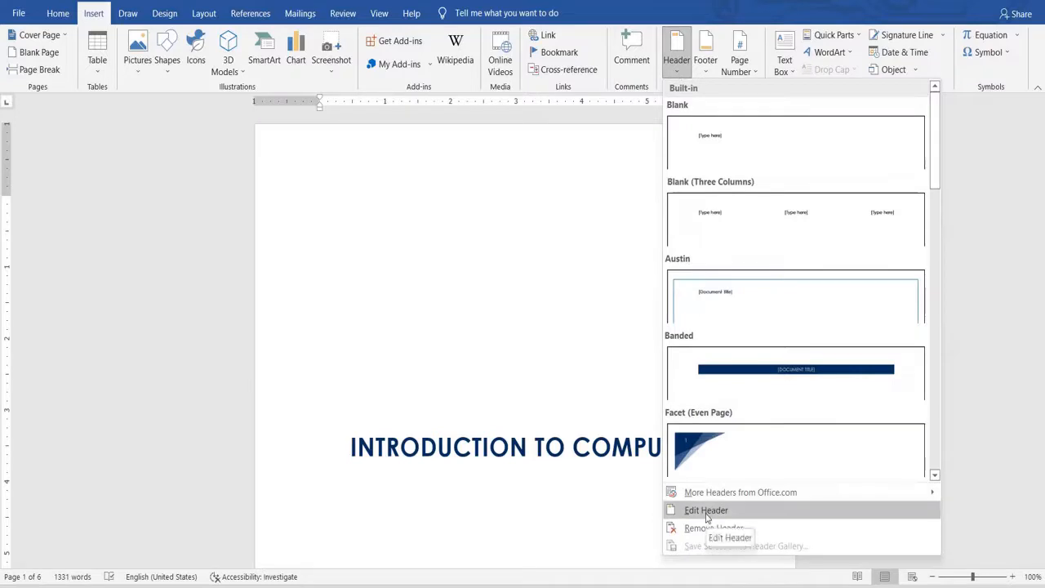
click(705, 509)
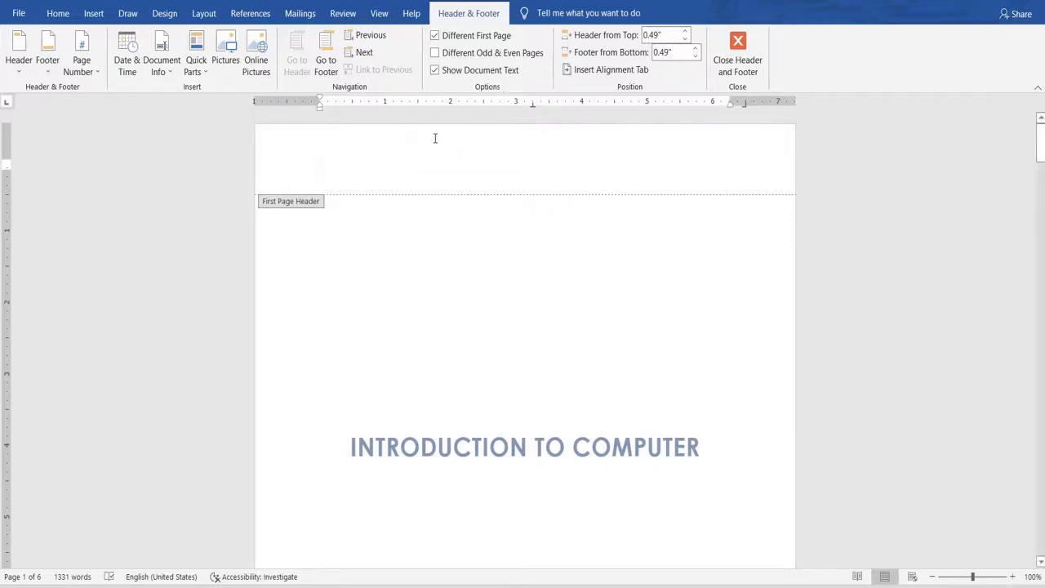
click(737, 57)
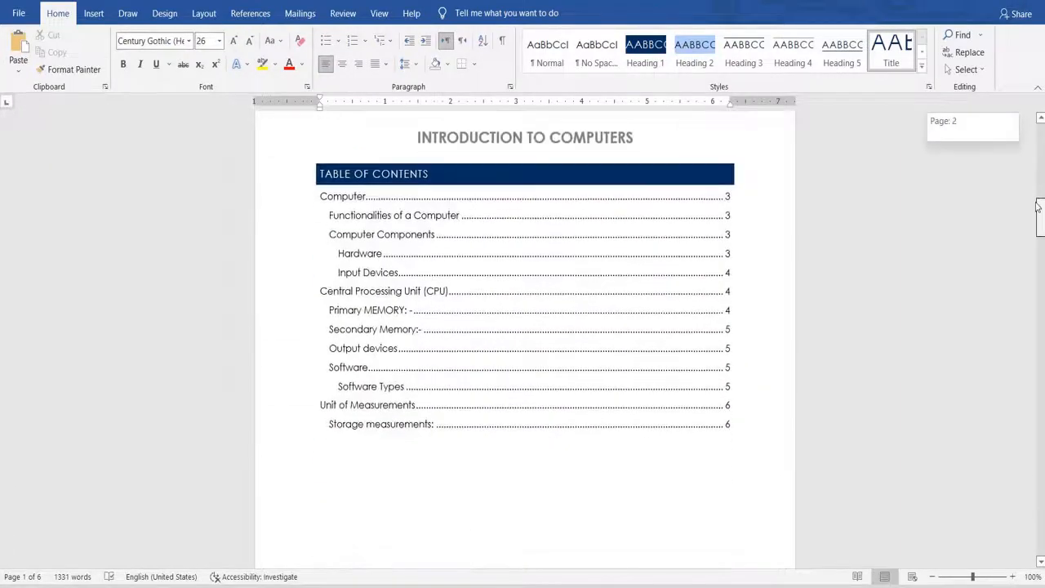
Step: Open the page-number footer below page 3 for editing
scroll(up, 3)
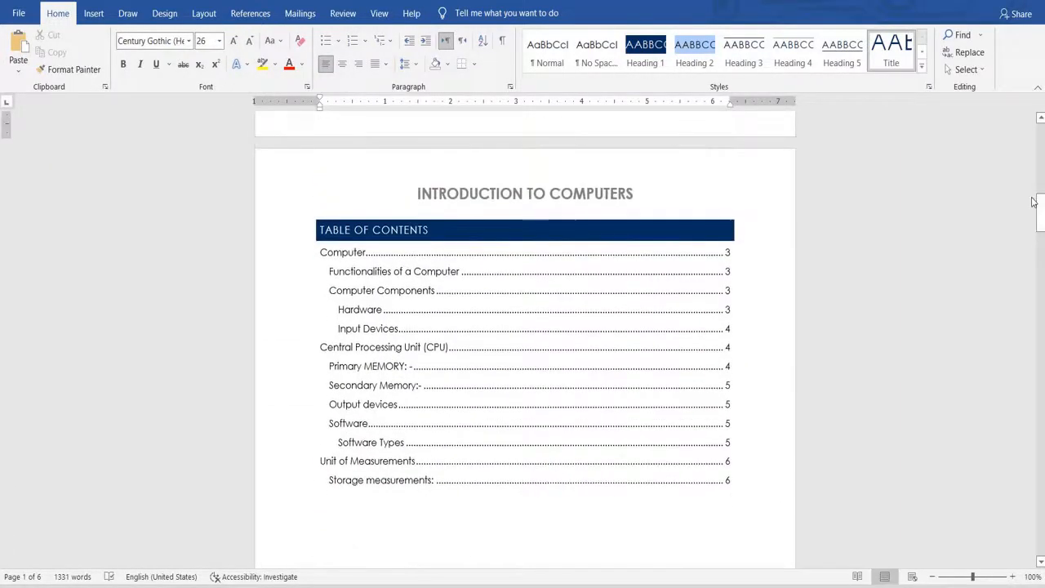
scroll(down, 3)
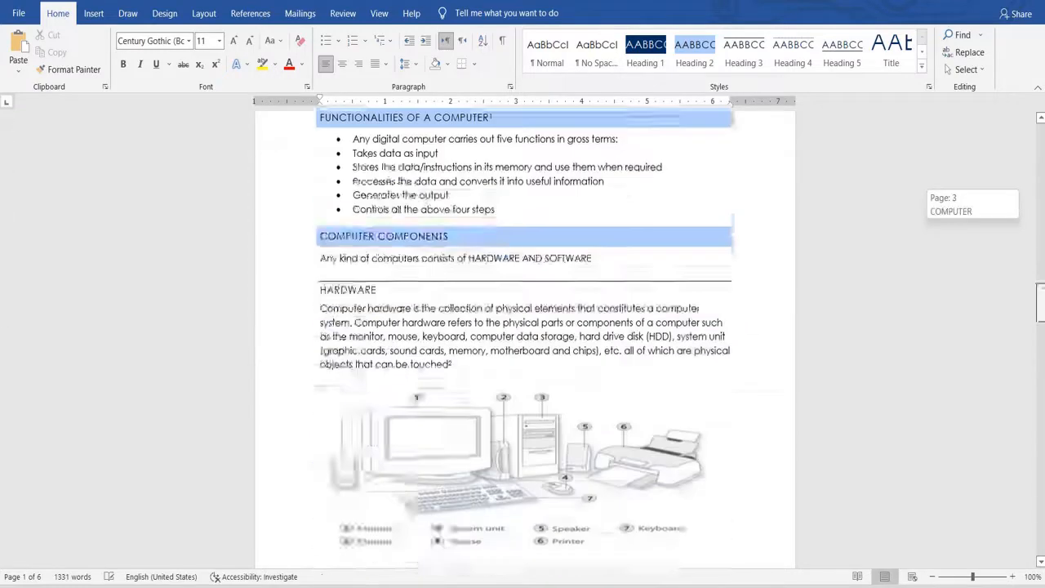
scroll(down, 3)
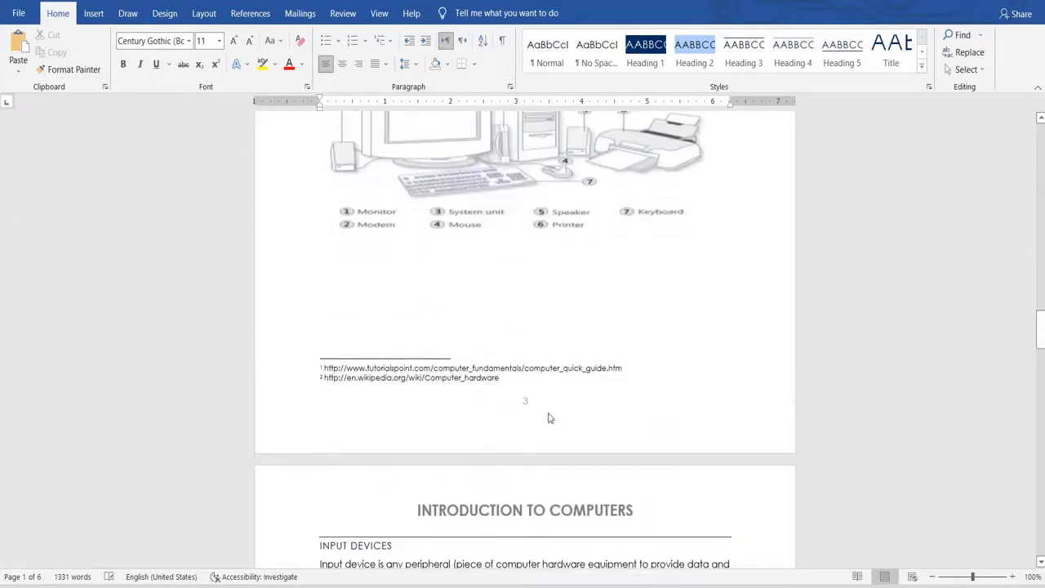
double_click(525, 400)
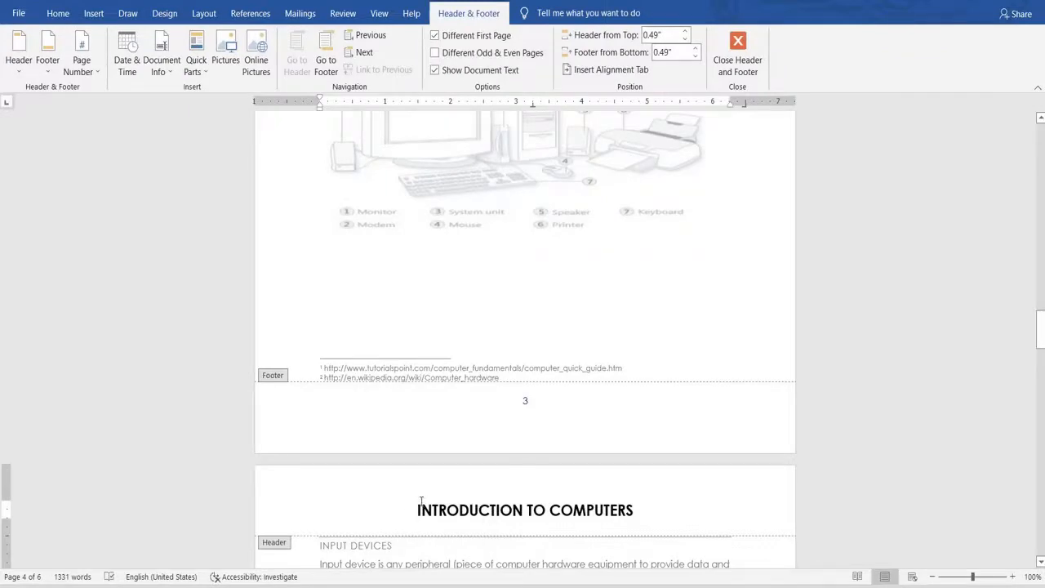
mouse_move(418, 514)
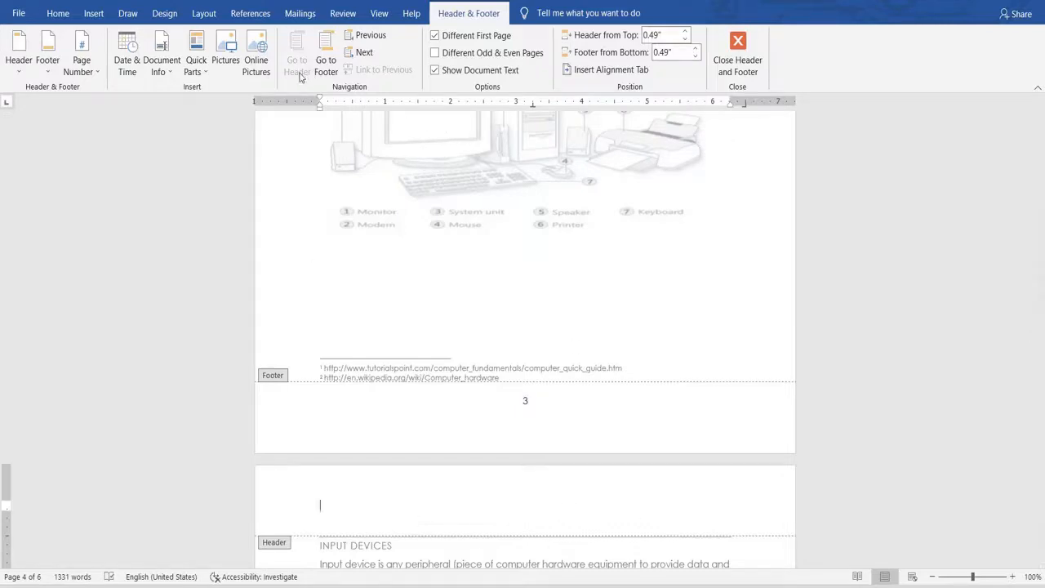
mouse_move(326, 62)
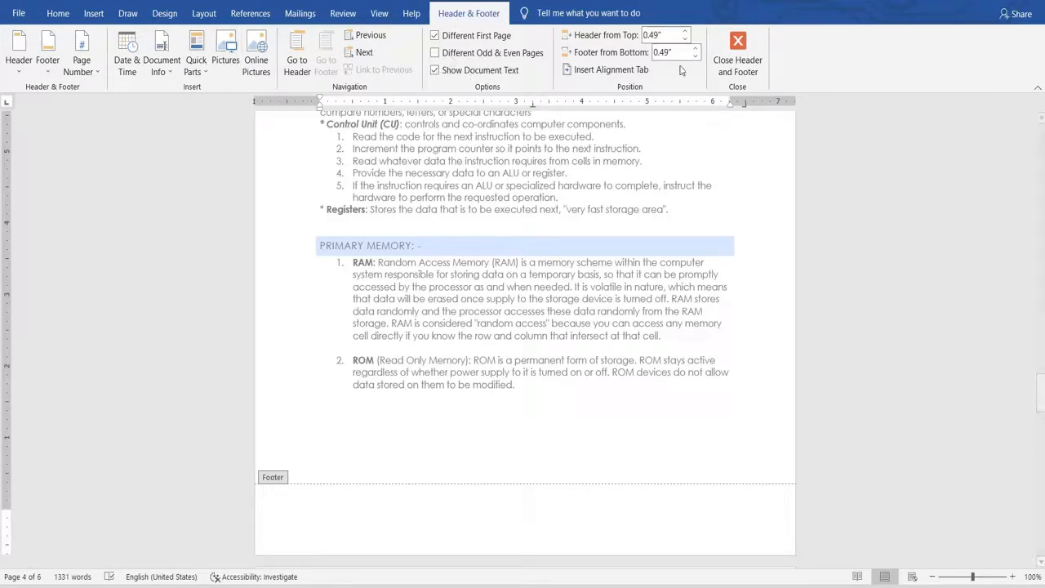
mouse_move(737, 49)
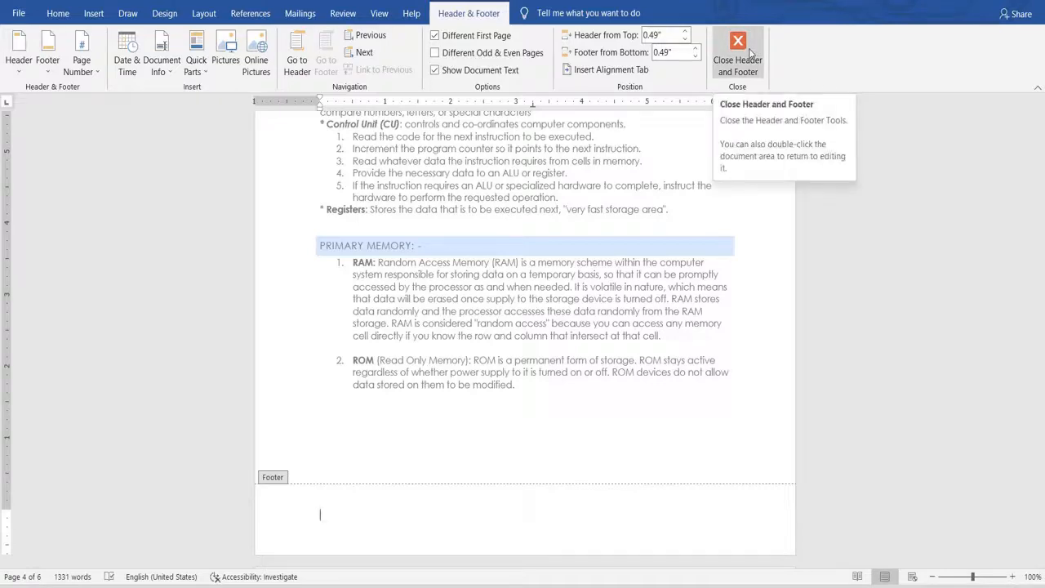
Step: Exit header and footer editing and scroll through the document in normal view
click(737, 53)
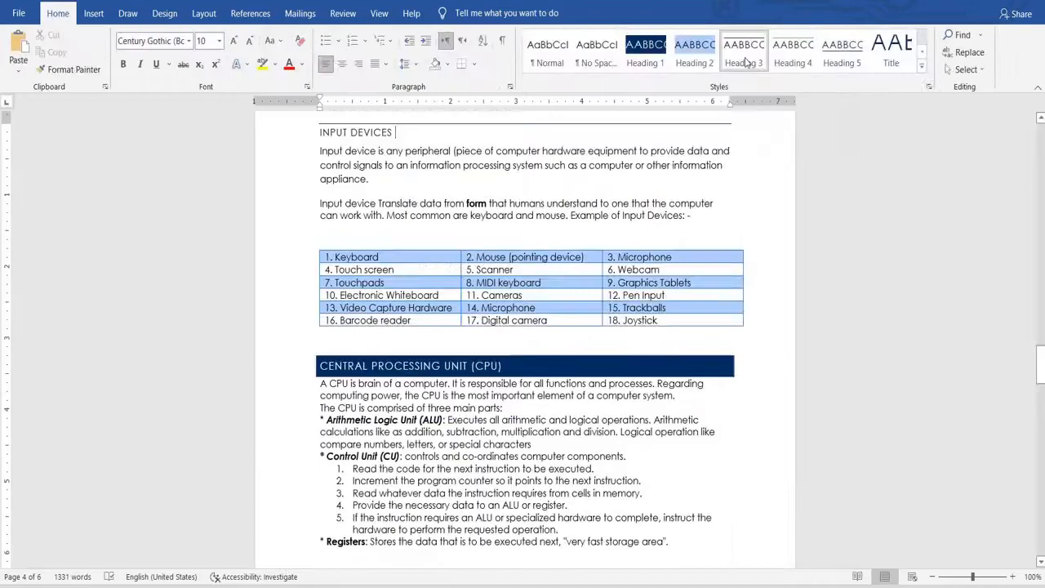
scroll(down, 3)
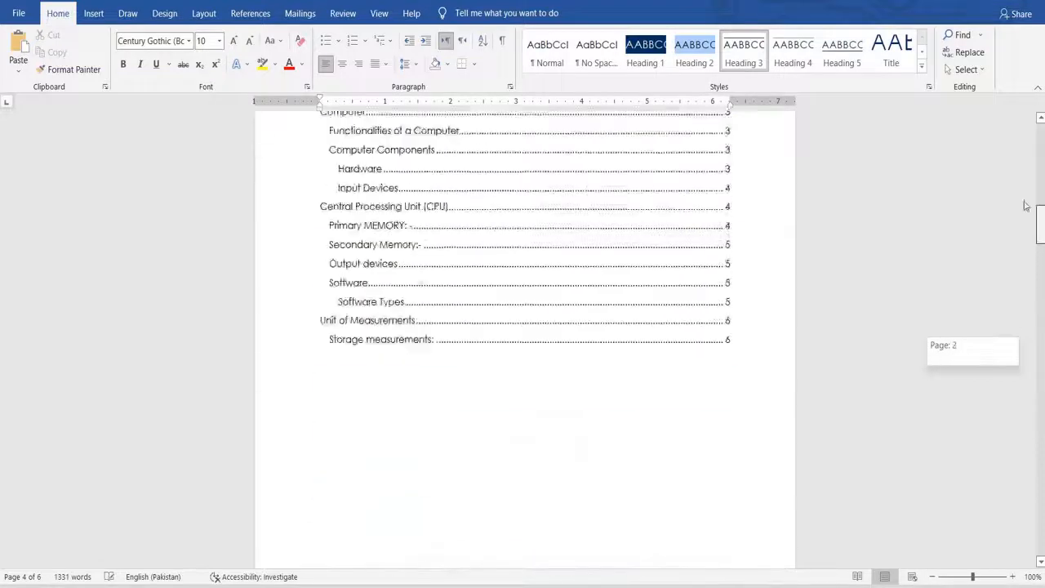
scroll(down, 3)
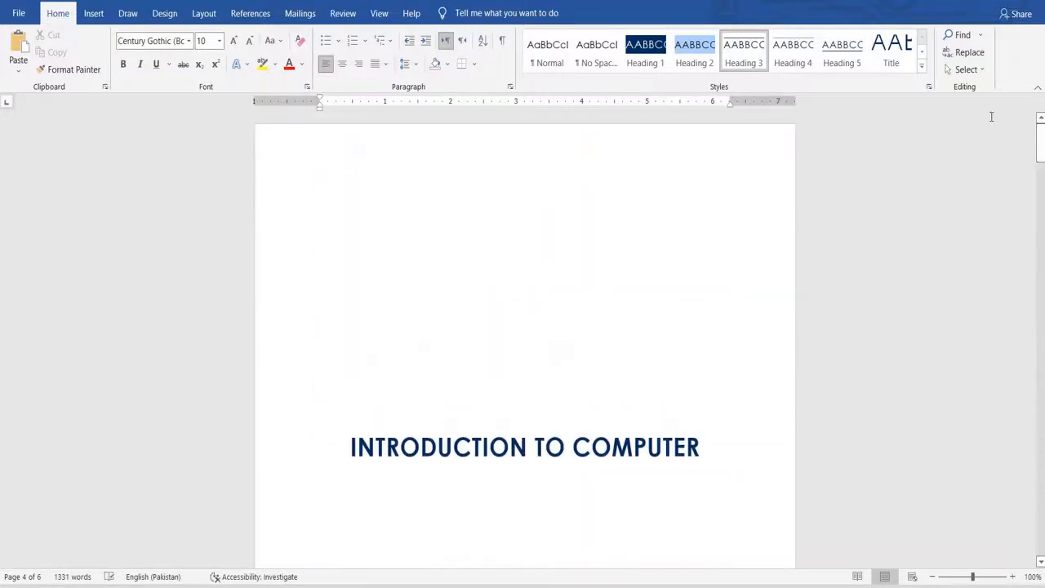